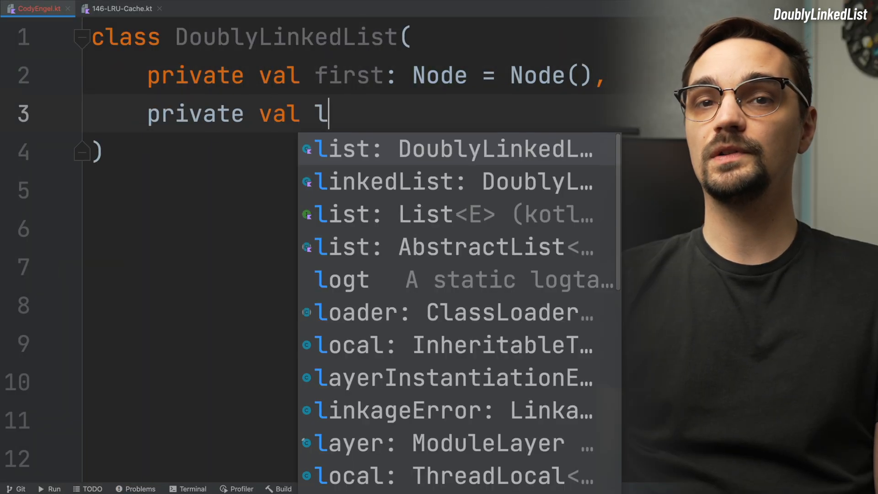
text(ast: Node = Node())
click(353, 191)
text(init {)
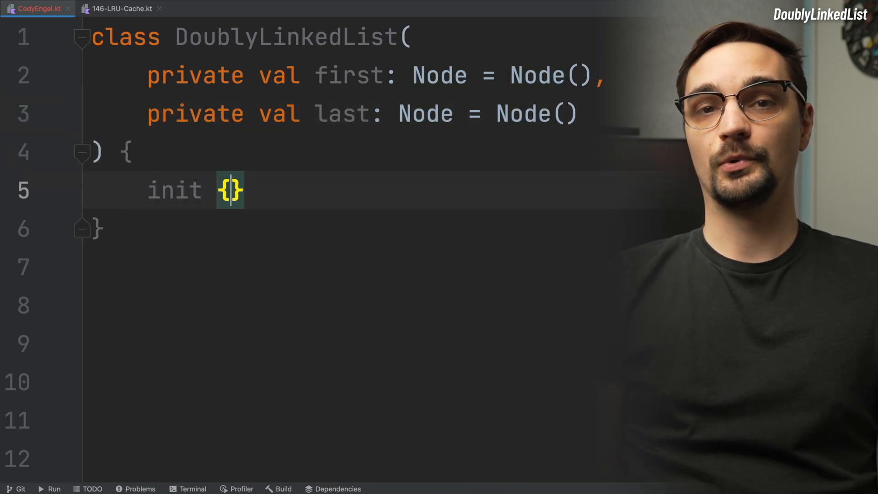
text(first.next = last)
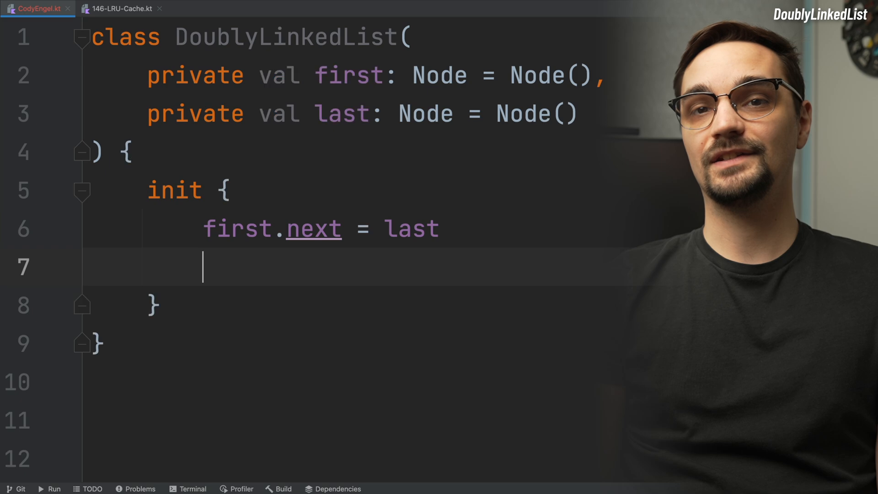
text(last.previous = first)
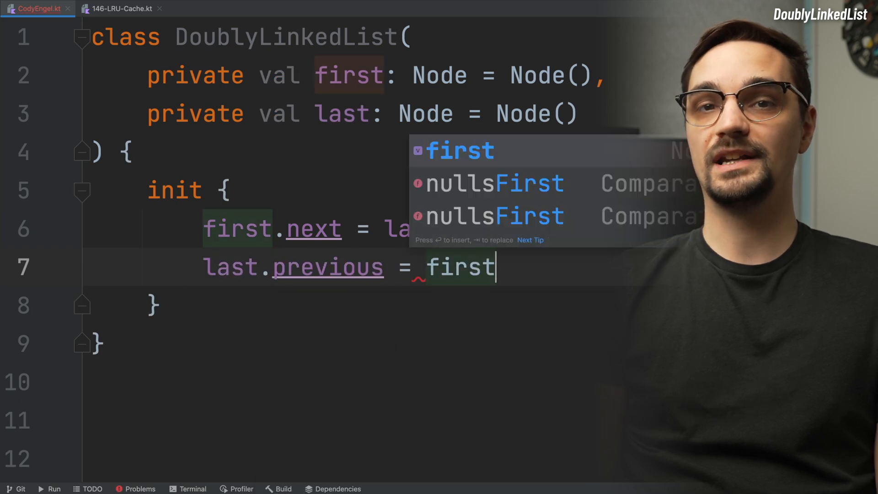